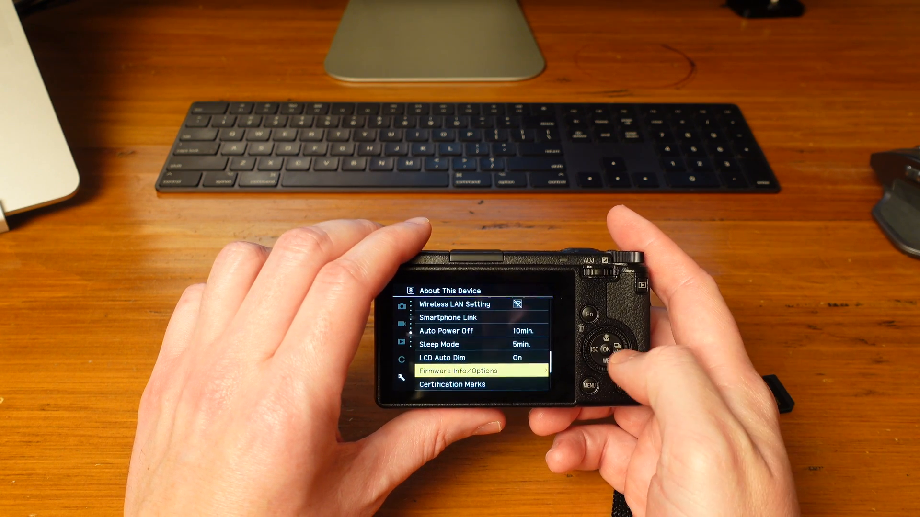
Select Firmware Info/Options under About This Device in the GR III setup menu.
{"action": "left_click", "coordinate": [601, 351]}
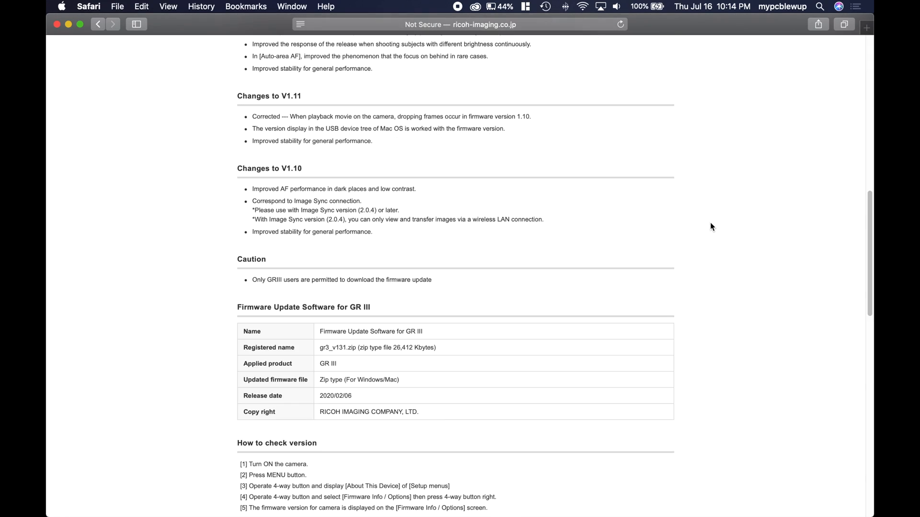
Agree to the license, allow downloads from ricoh-imaging.co.jp and fetch gr3_v131.zip (27 MB).
{"action": "scroll", "scroll_direction": "down", "scroll_amount": 3}
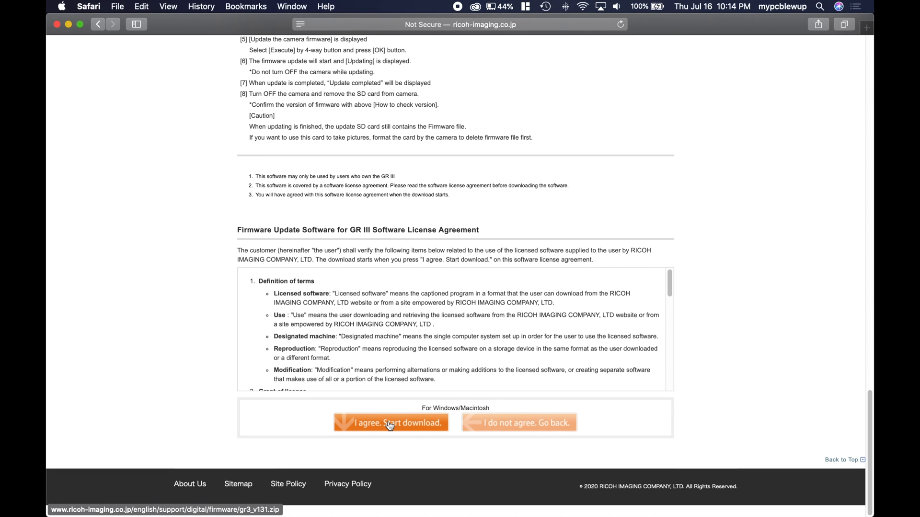
{"action": "left_click", "coordinate": [390, 422]}
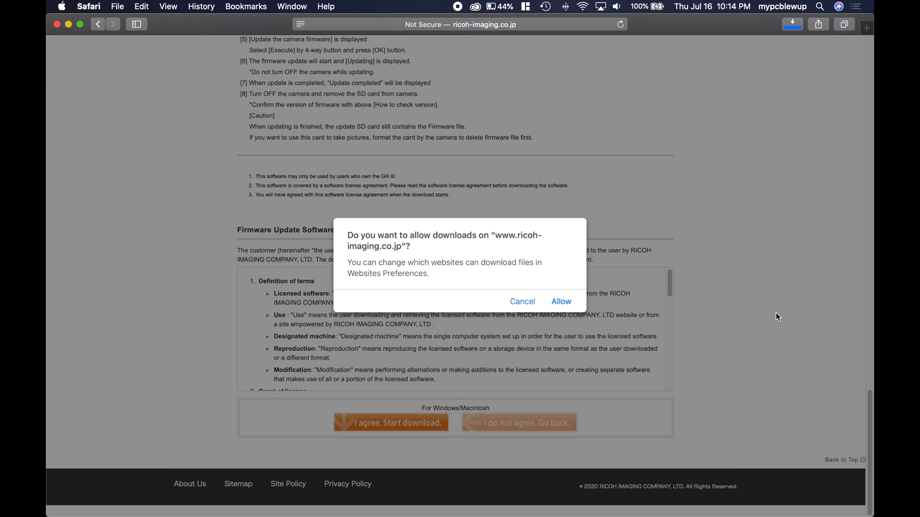
{"action": "left_click", "coordinate": [561, 301]}
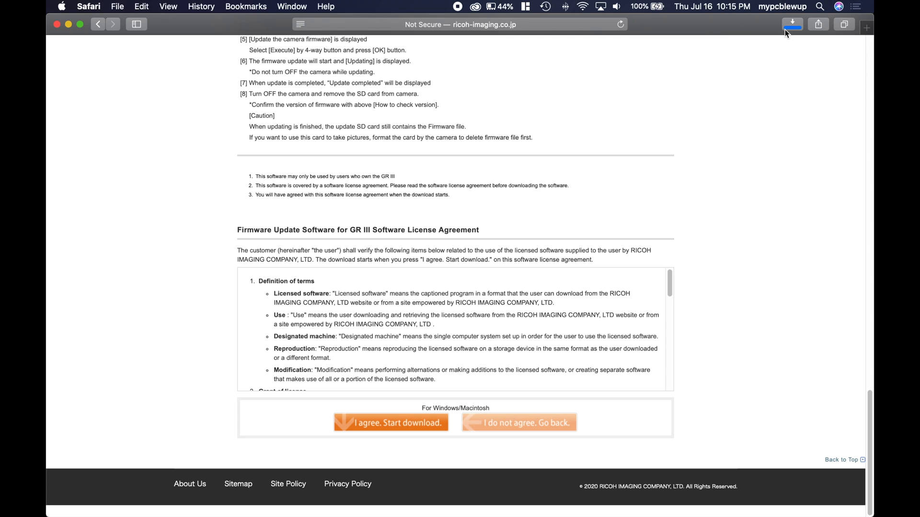
{"action": "left_click", "coordinate": [792, 24]}
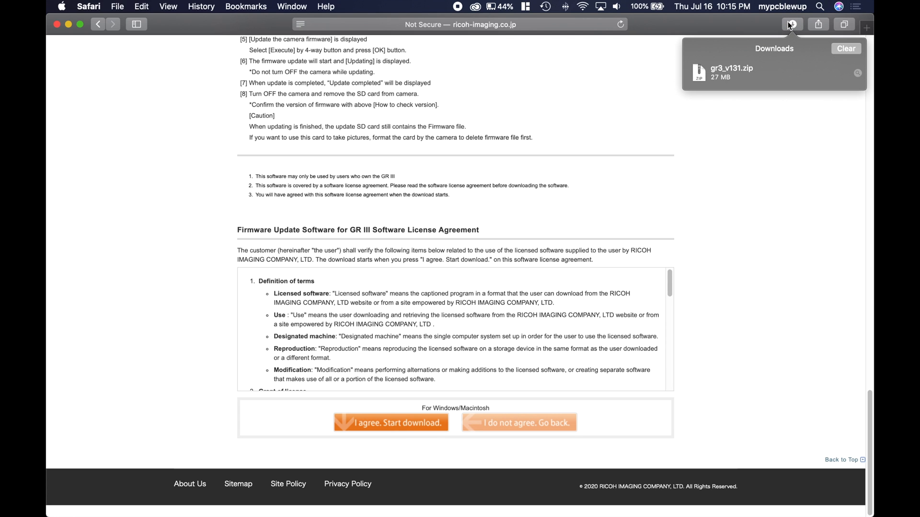
{"action": "mouse_move", "coordinate": [721, 78]}
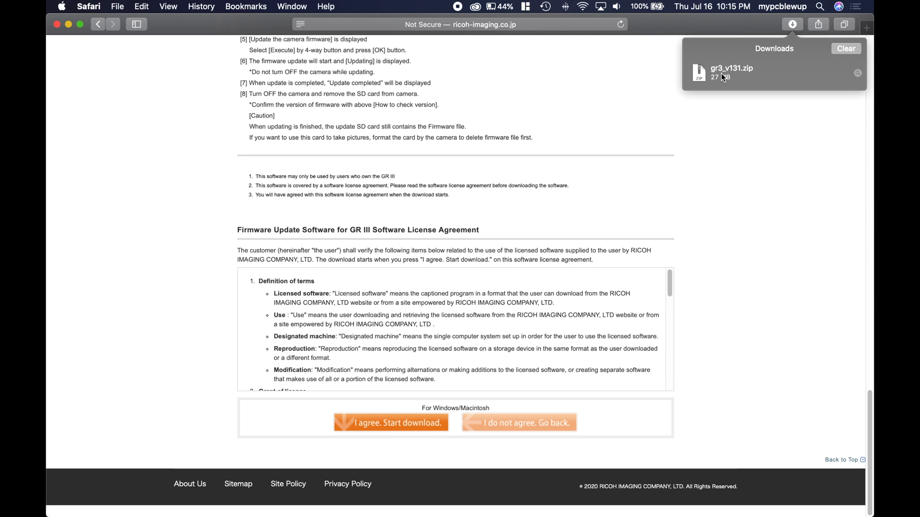
{"action": "mouse_move", "coordinate": [753, 78]}
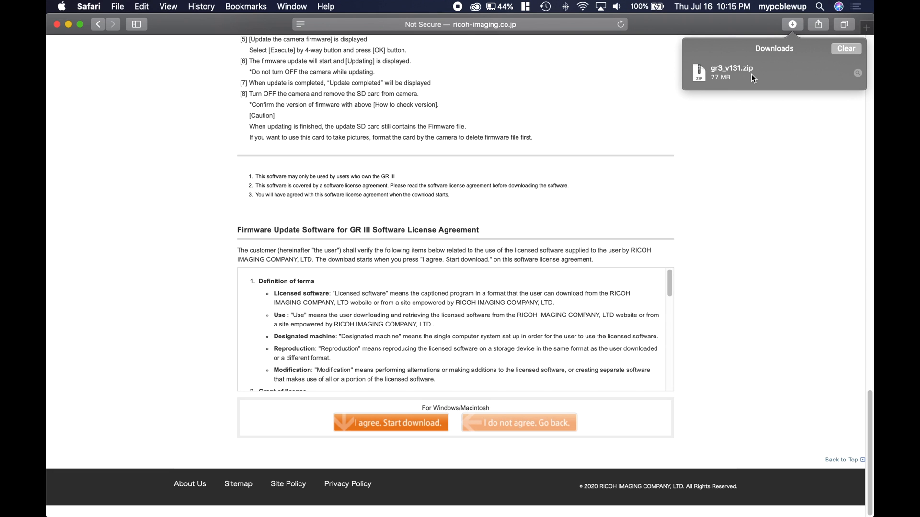
Expand gr3_v131.zip into fwdc239b.bin on the desktop and dismiss the unsupported-format warning.
{"action": "double_click", "coordinate": [730, 72]}
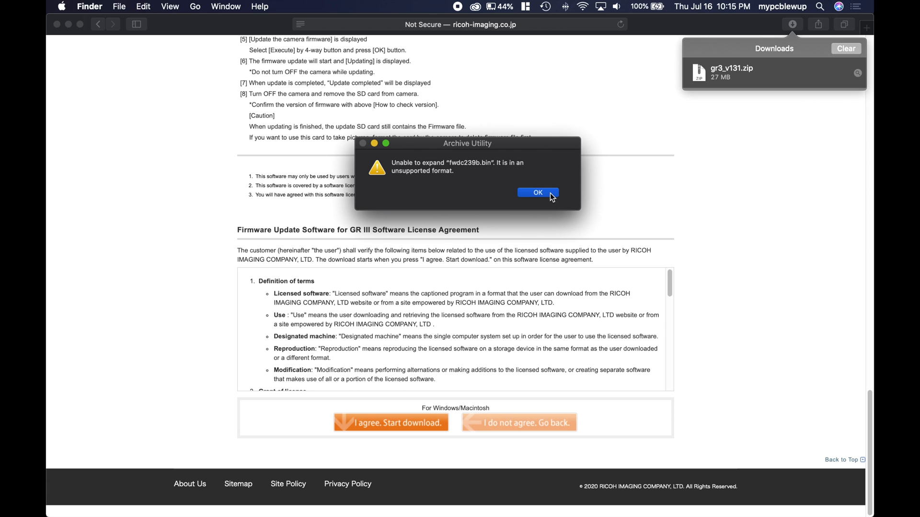
{"action": "left_click", "coordinate": [537, 193]}
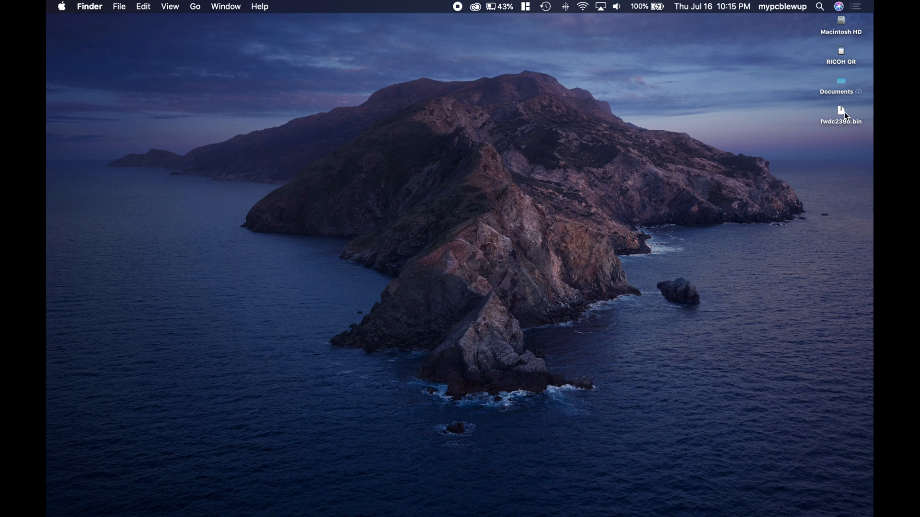
Drag fwdc239b.bin from the desktop onto the RICOH GR card icon.
{"action": "left_click_drag", "start_coordinate": [840, 114], "coordinate": [814, 55]}
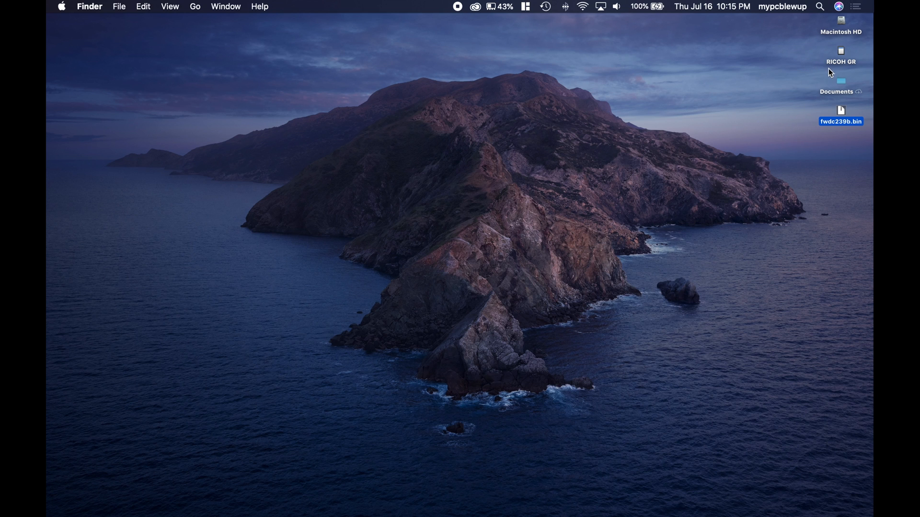
{"action": "mouse_move", "coordinate": [846, 70]}
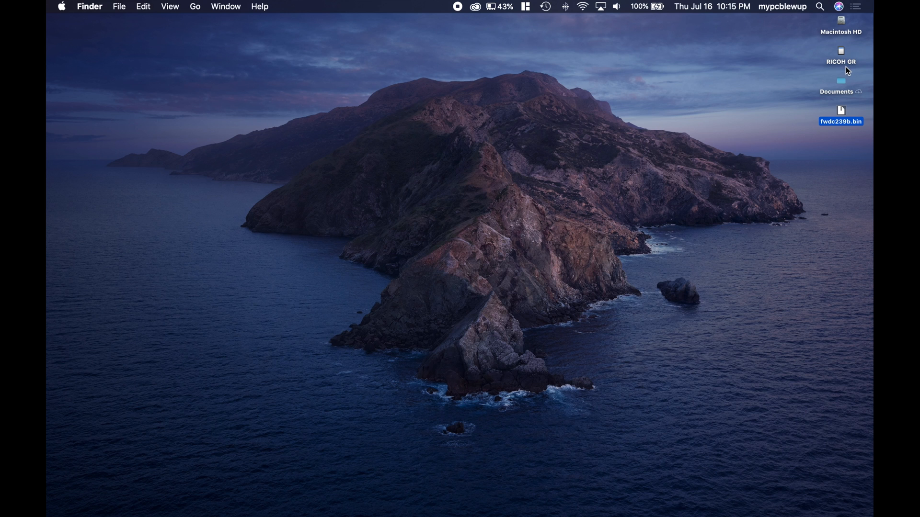
{"action": "left_click", "coordinate": [840, 55]}
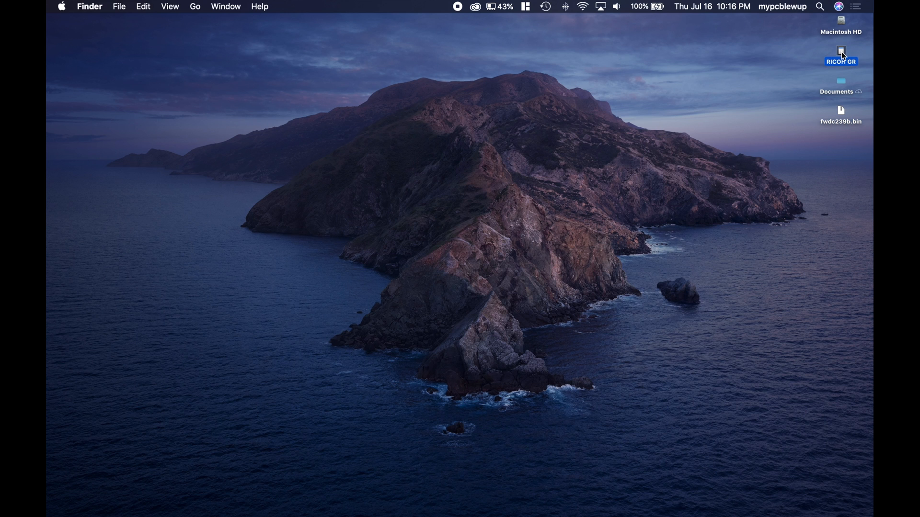
Check the RICOH GR card shows fwdc239b.bin beside its two folders, then eject the card.
{"action": "double_click", "coordinate": [840, 52]}
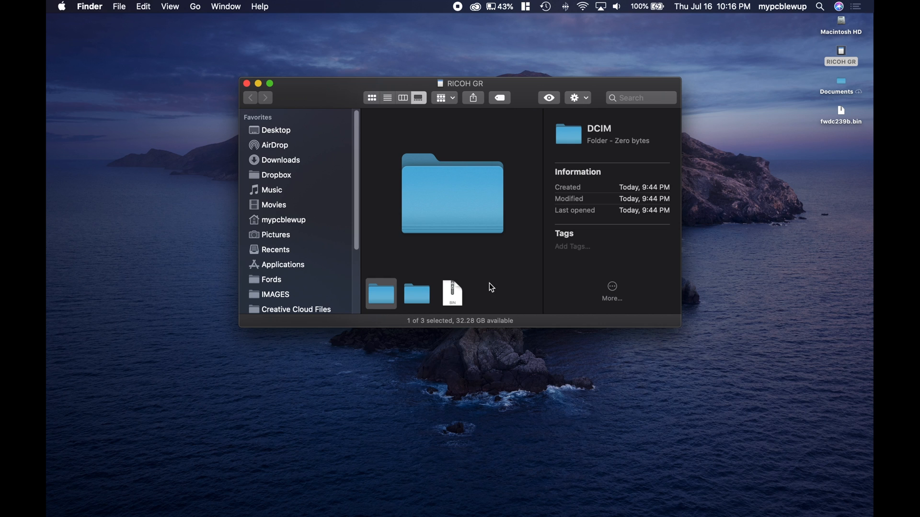
{"action": "left_click", "coordinate": [451, 293]}
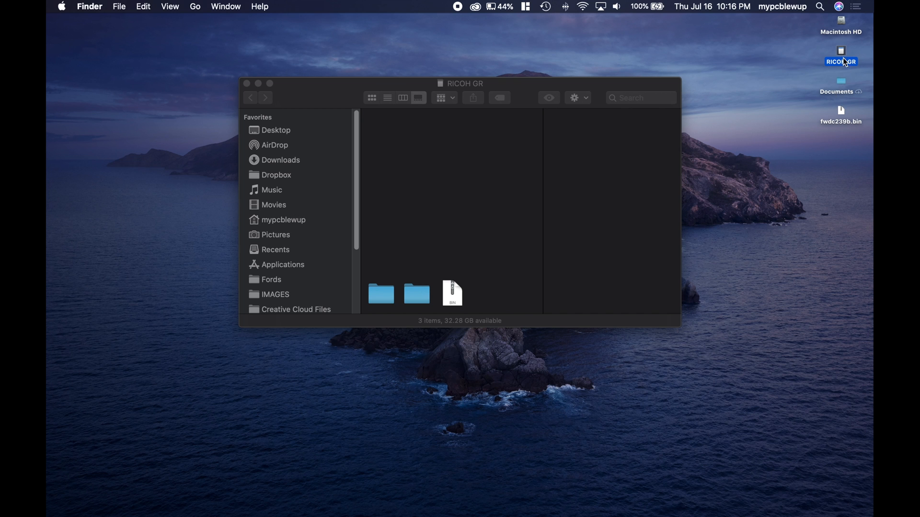
{"action": "right_click", "coordinate": [840, 61]}
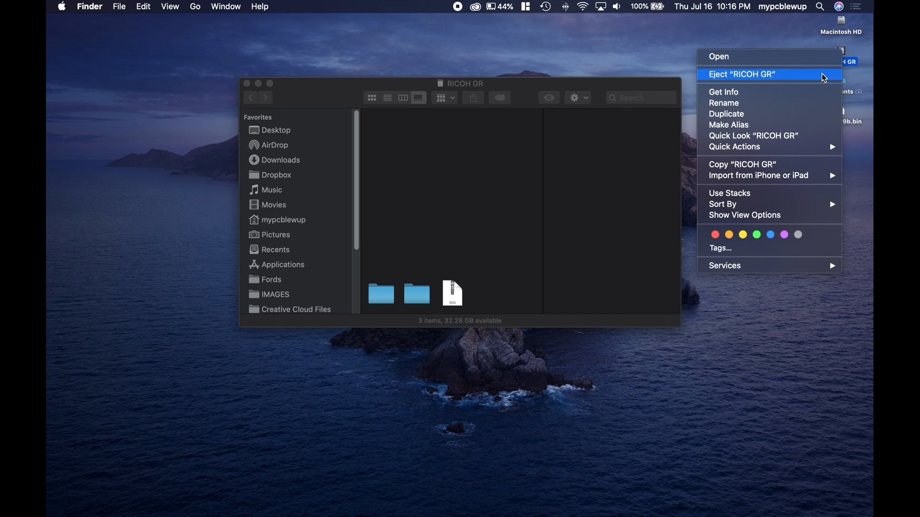